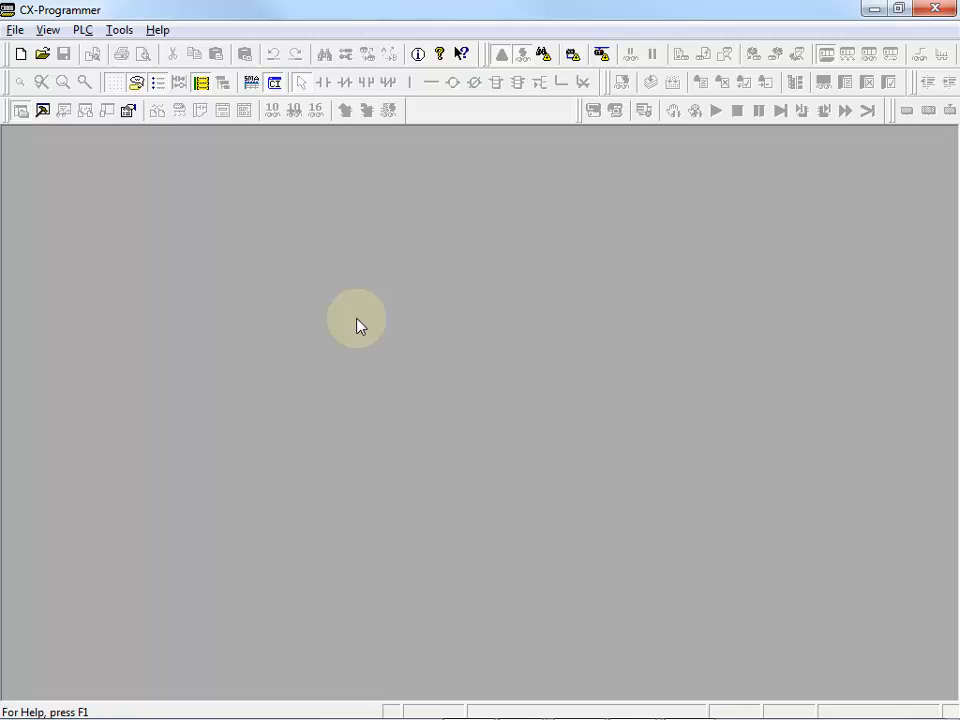
- Search the Start menu for 'device' to launch Device Manager
click(18, 700)
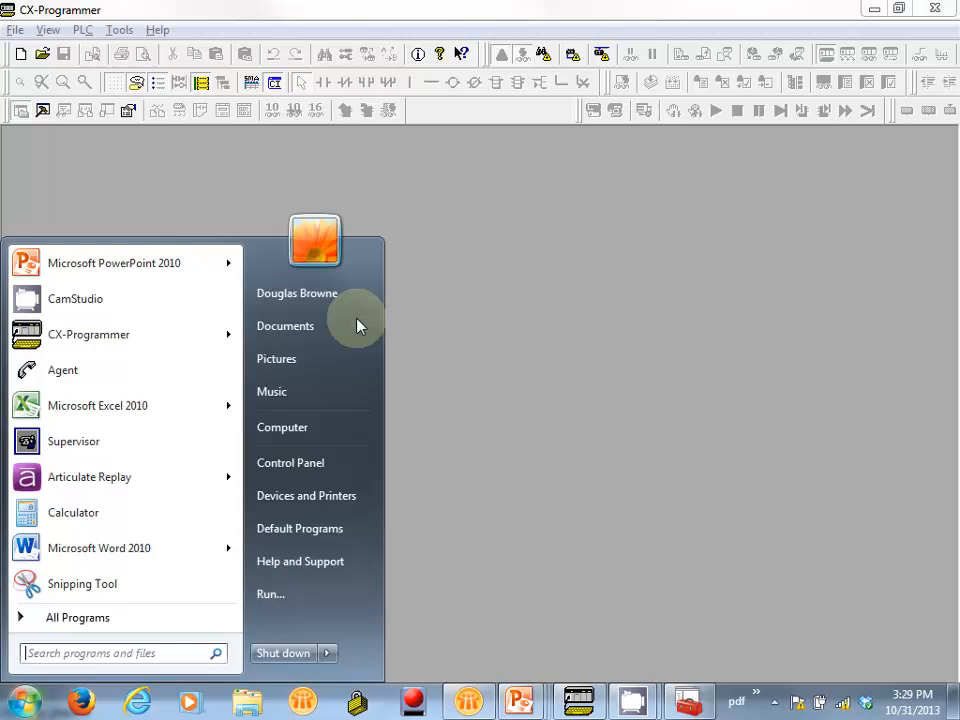
text(device)
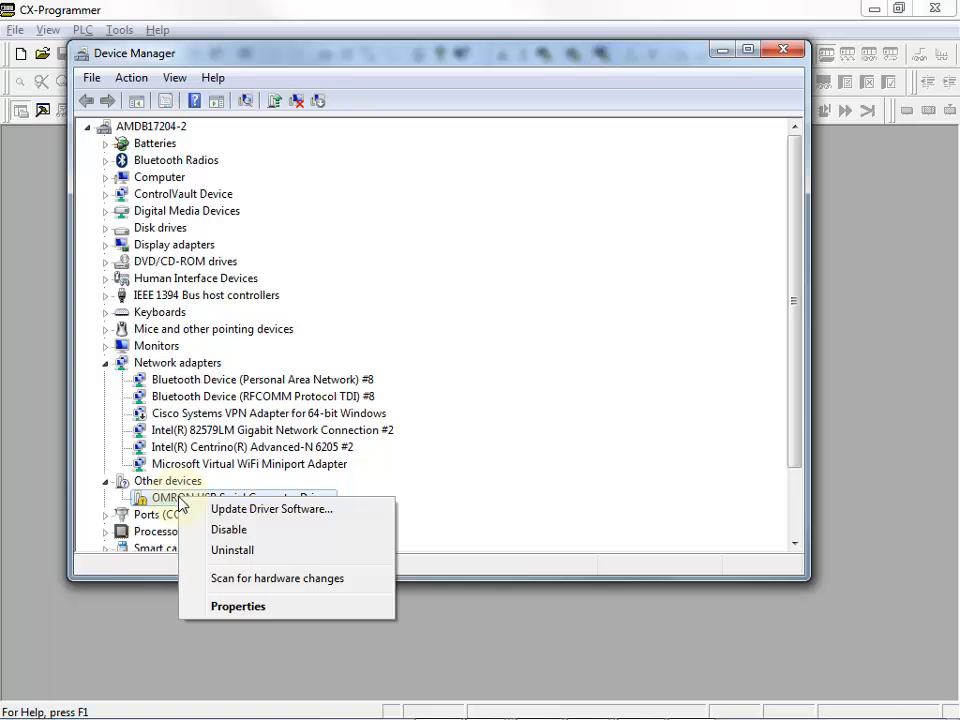
mouse_move(272, 509)
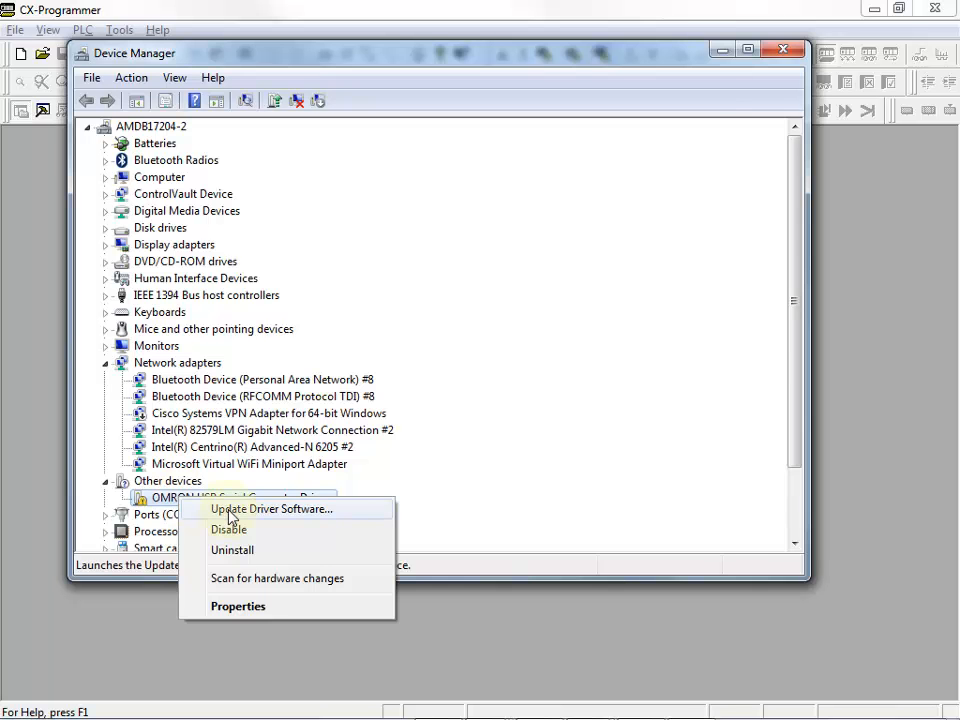
- Install the OMRON USB HS Serial Converter driver from C:\Program Files (x86)\OMRON\Drivers\USB, accepting the unverified driver
click(271, 509)
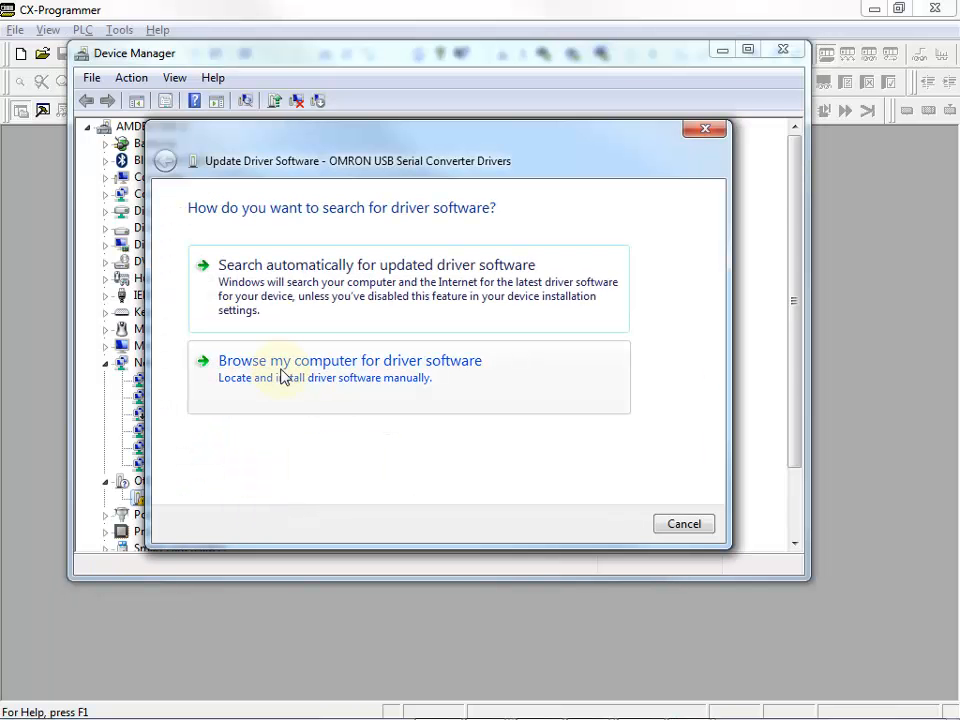
click(349, 360)
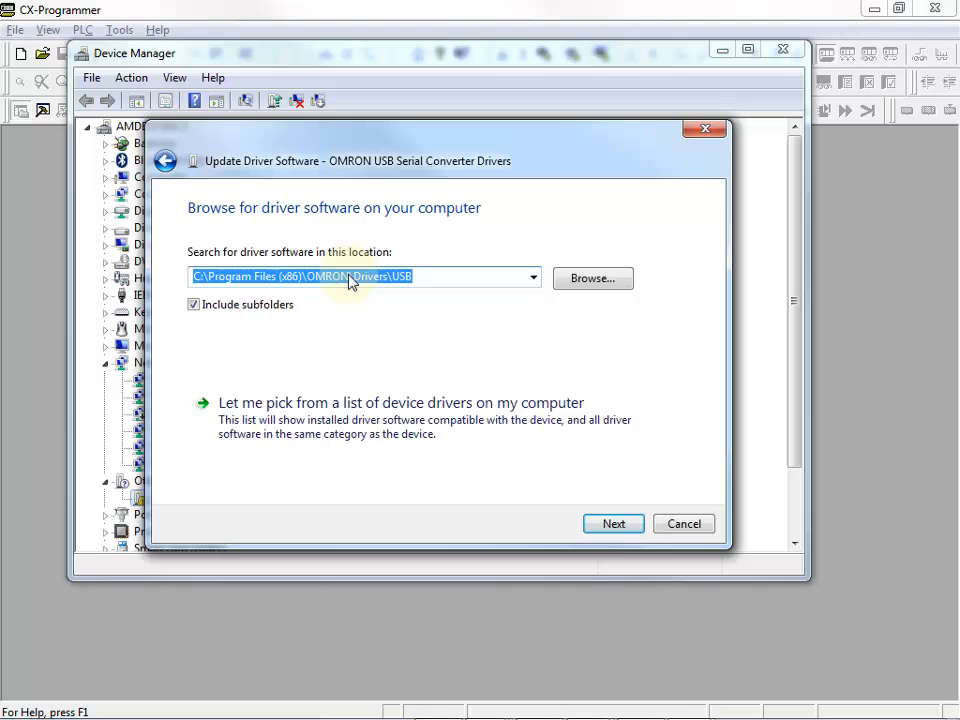
mouse_move(422, 281)
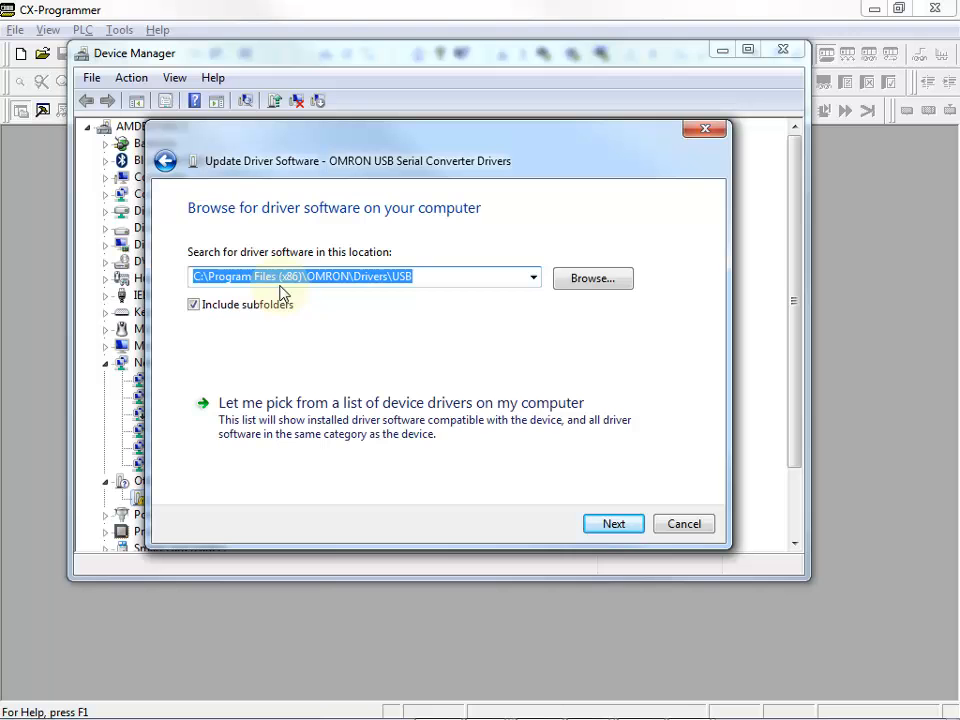
mouse_move(343, 344)
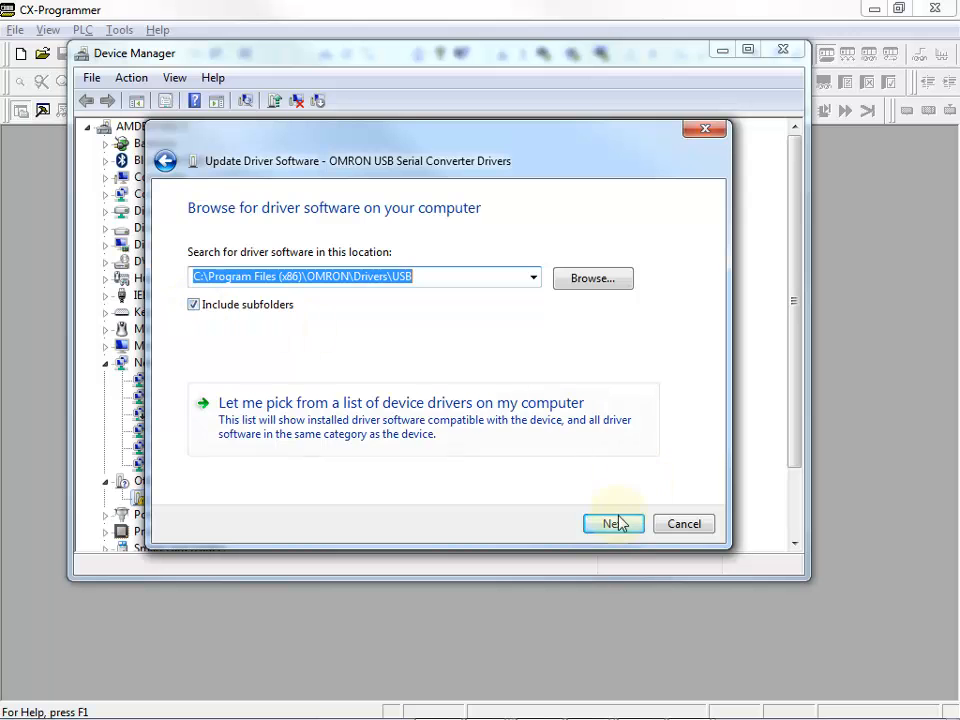
click(613, 523)
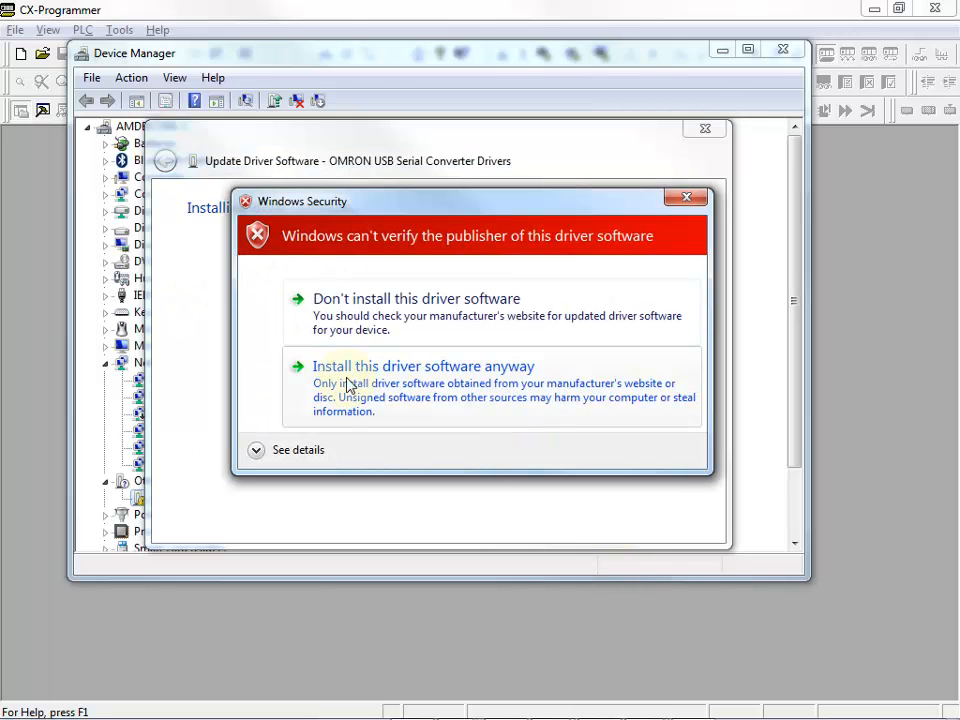
click(423, 366)
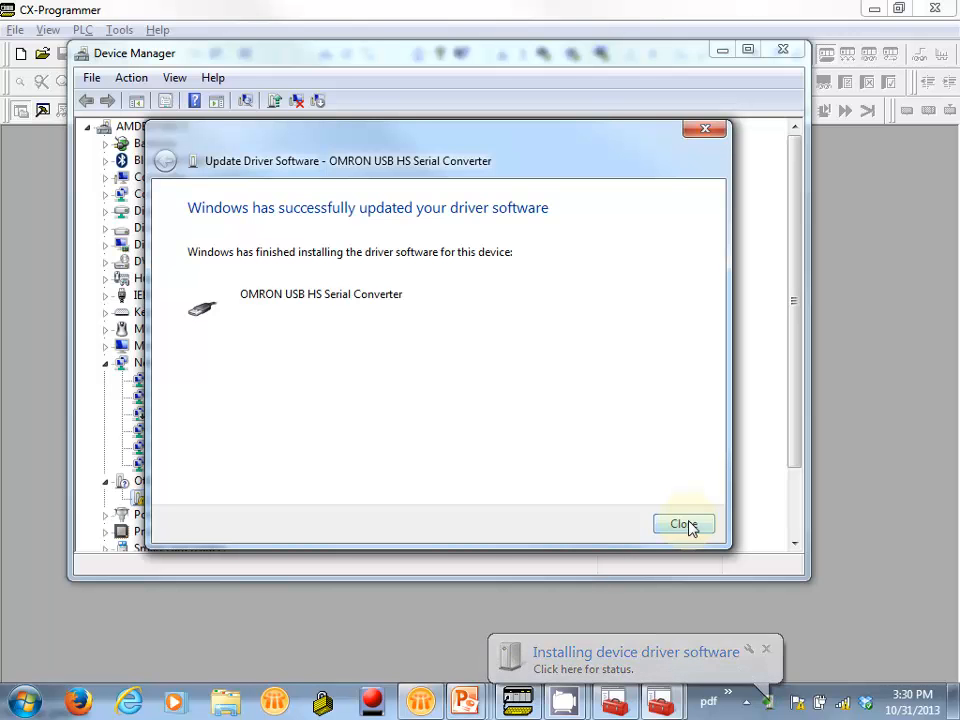
click(683, 524)
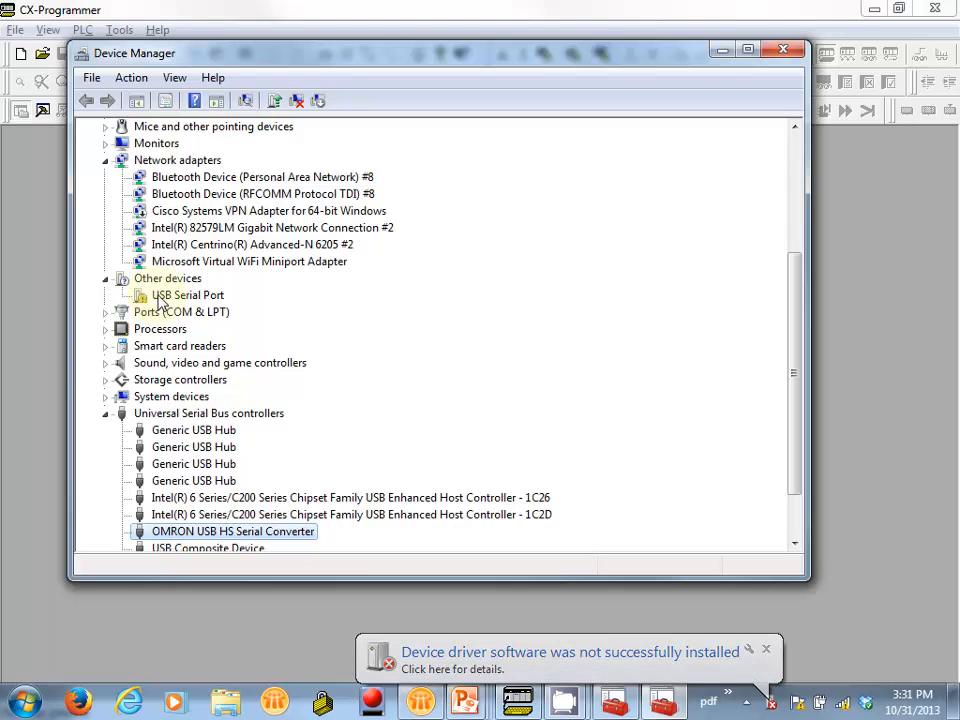
- Install the USB Serial Port driver locally so it becomes the OMRON CS1W-CIF31 USB Serial Port on COM21
right_click(186, 295)
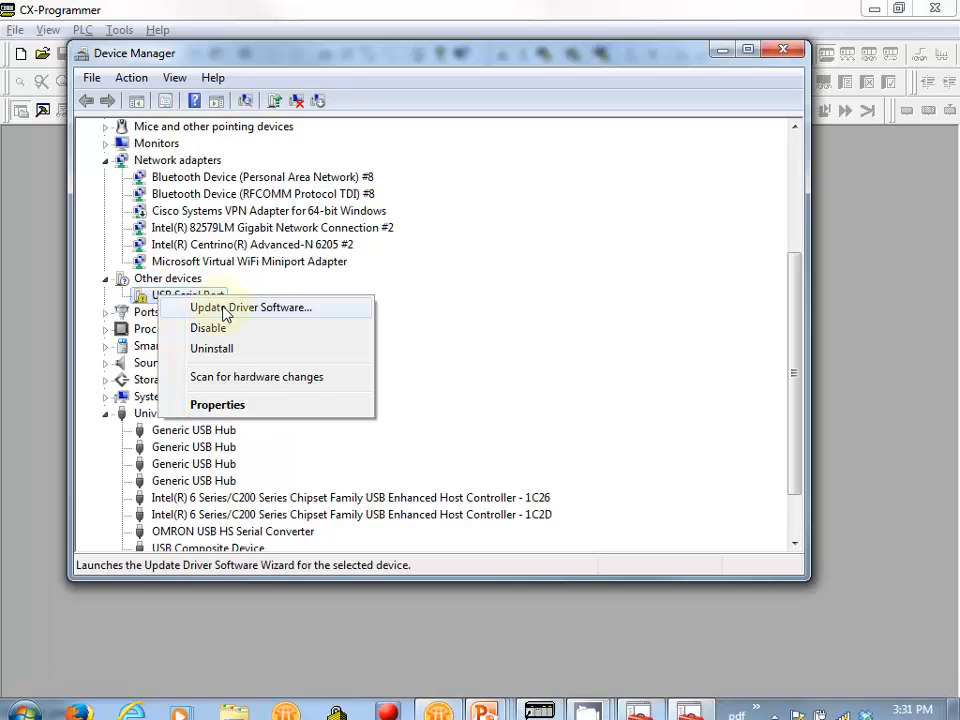
click(250, 307)
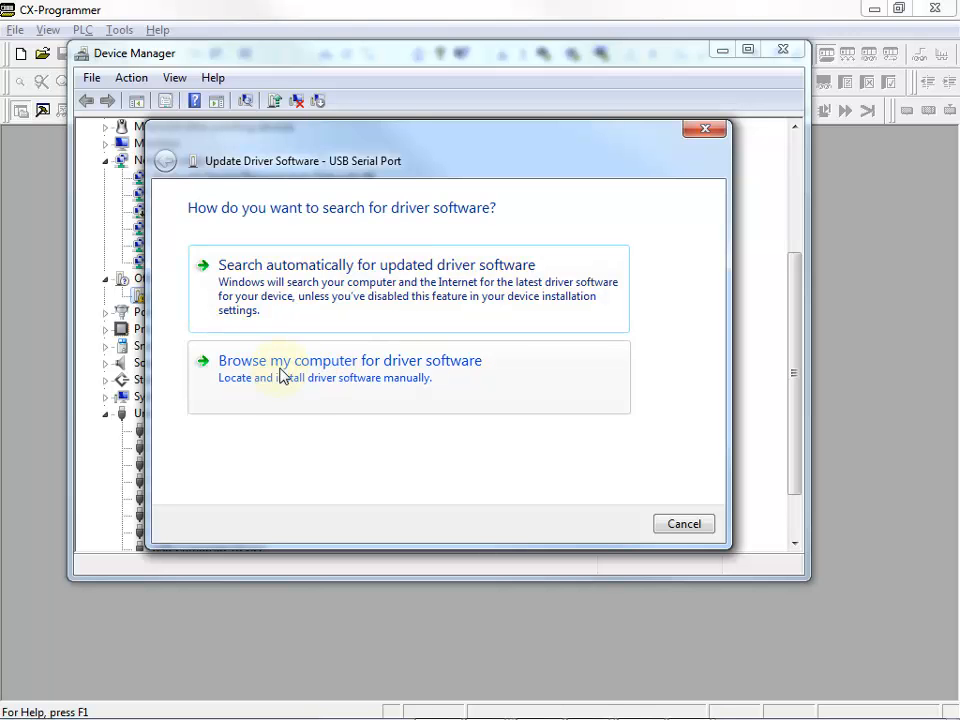
click(349, 360)
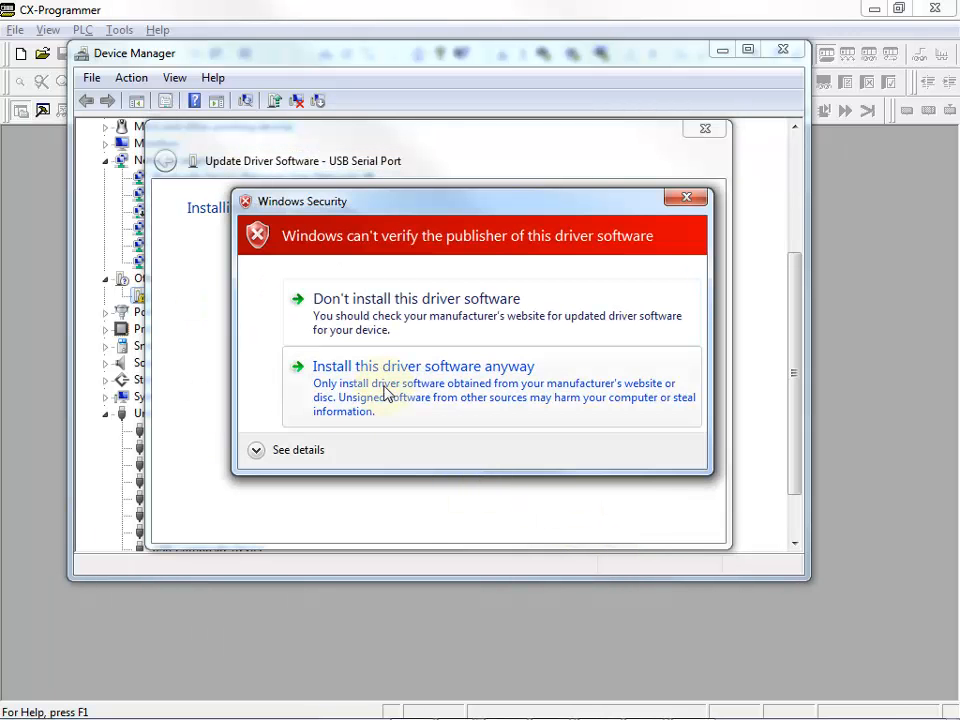
click(423, 366)
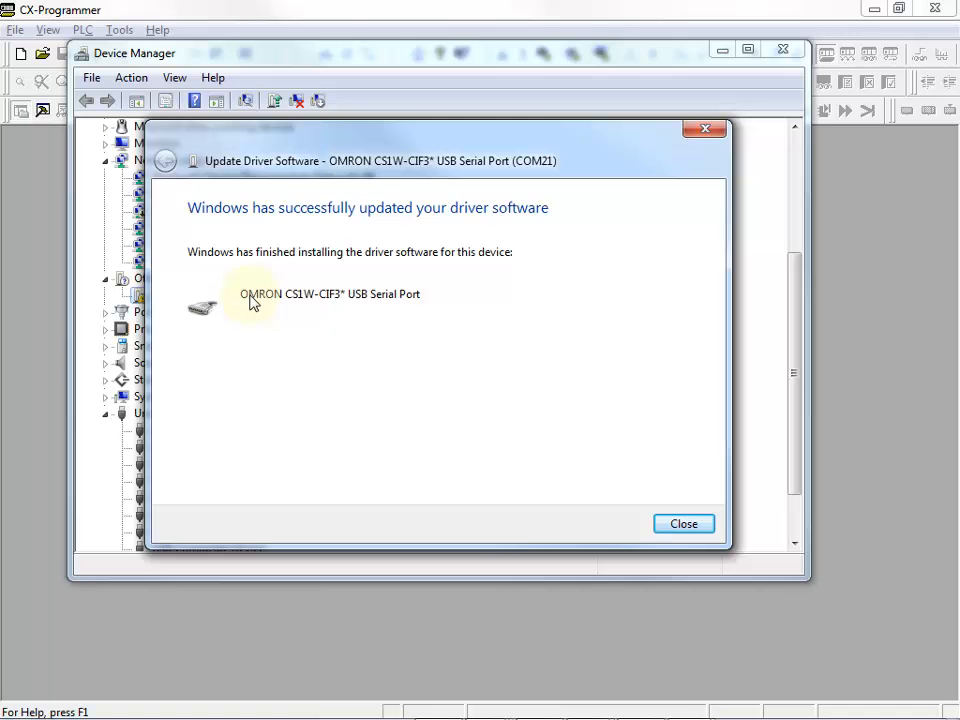
mouse_move(683, 524)
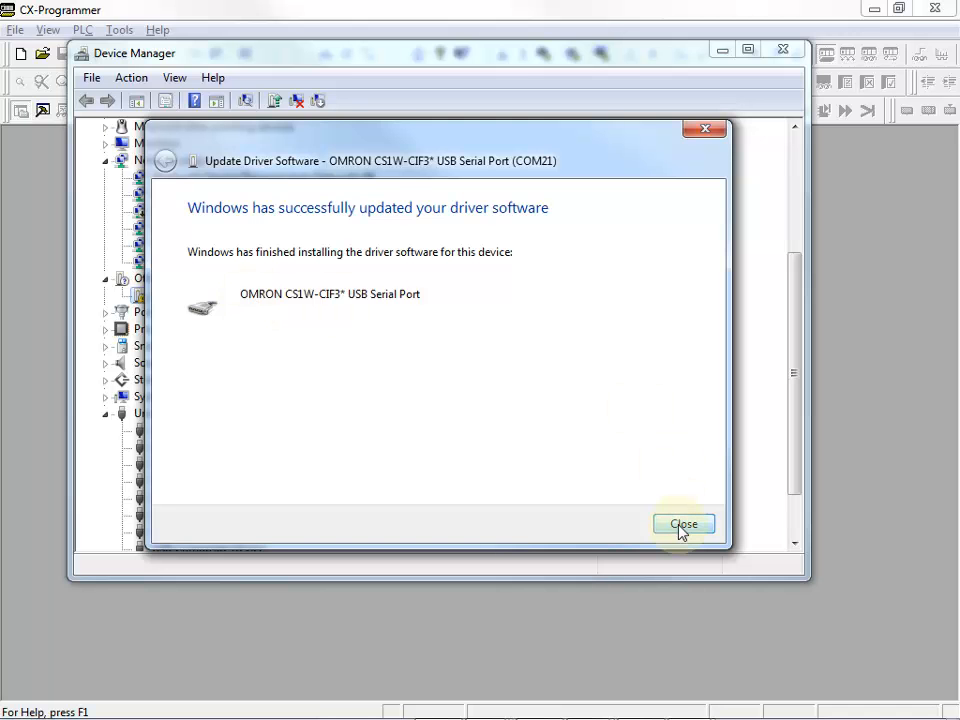
click(683, 524)
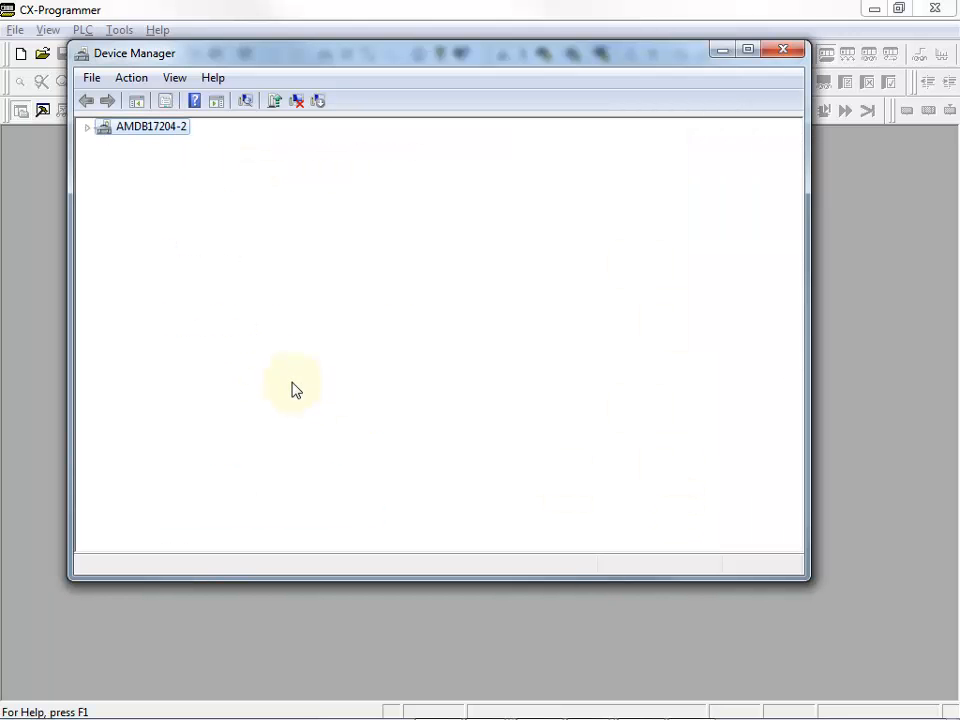
- Expand the device tree to confirm the OMRON USB Serial Port appears under Ports on COM21
click(86, 126)
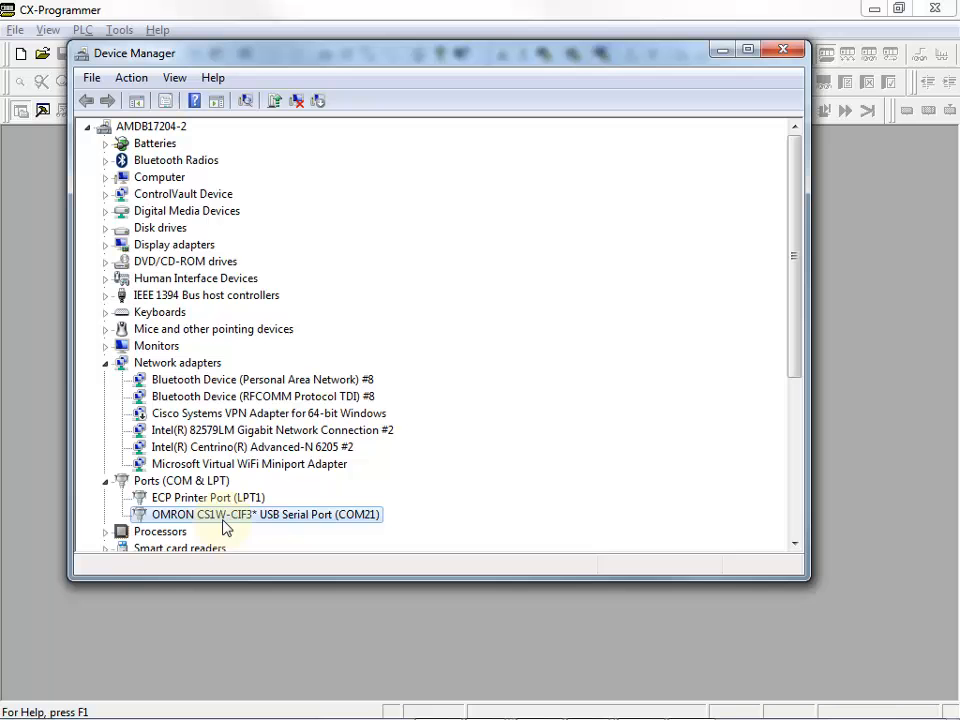
mouse_move(318, 524)
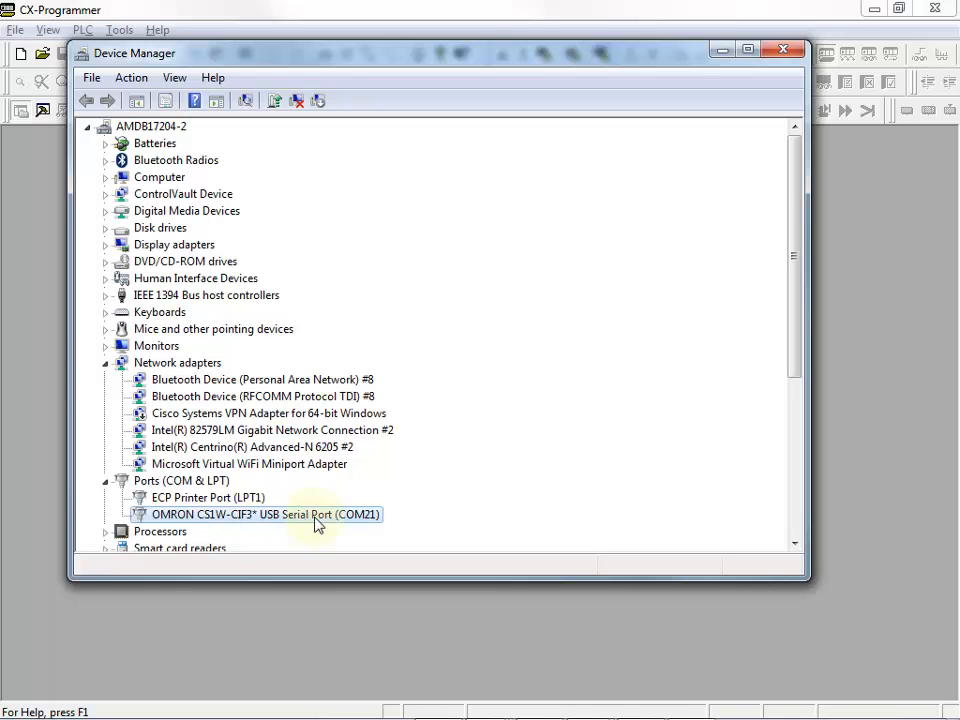
mouse_move(372, 525)
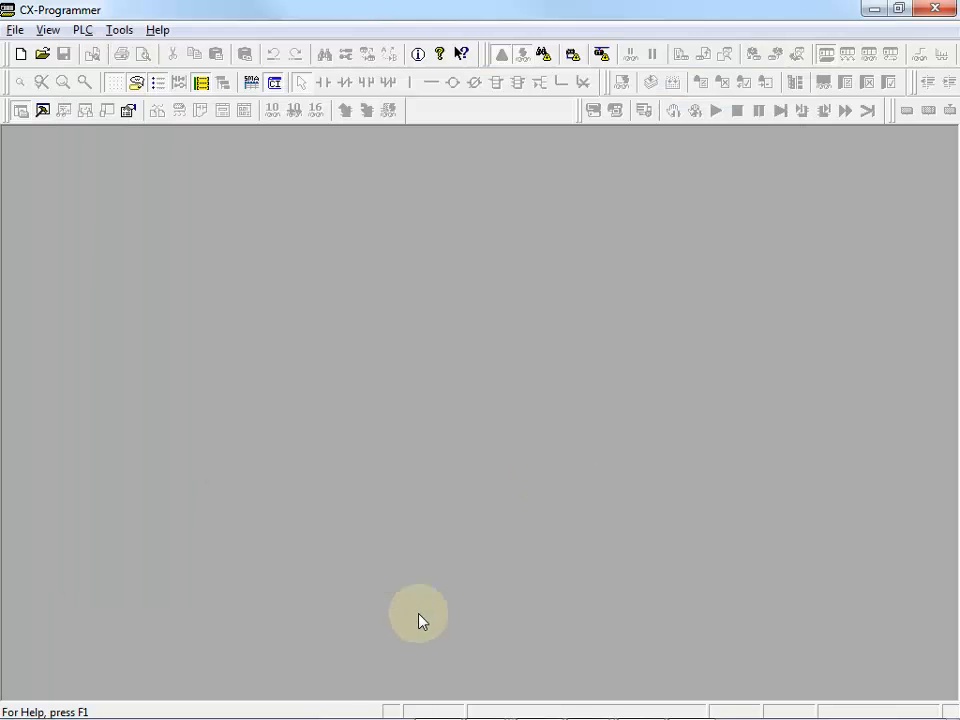
- Go Direct Online to the PLC over a serial connection on COM21
click(83, 29)
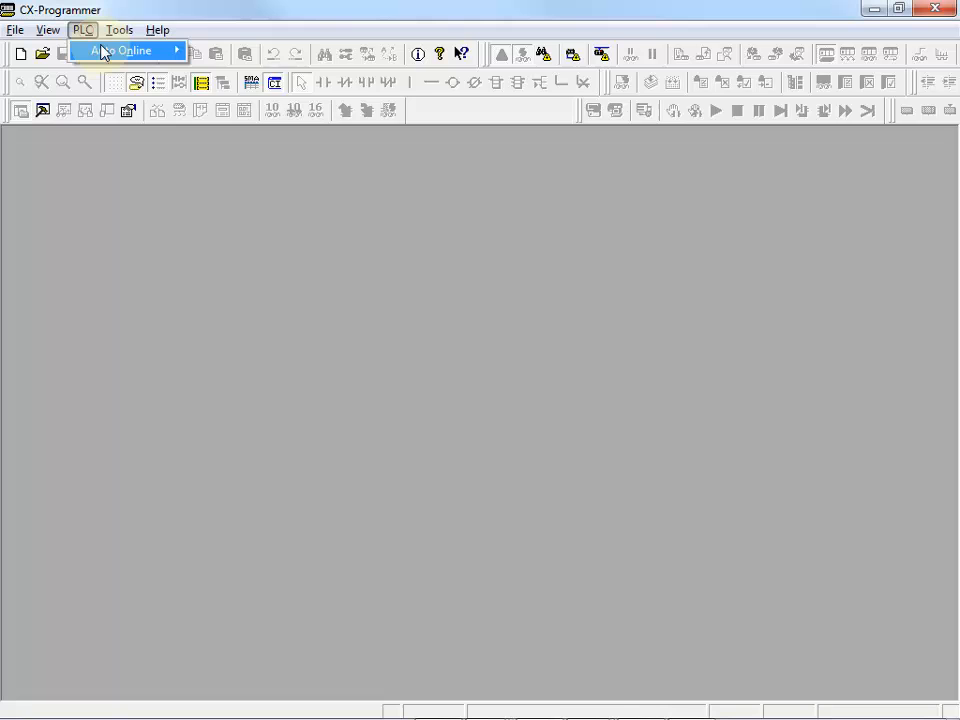
click(122, 50)
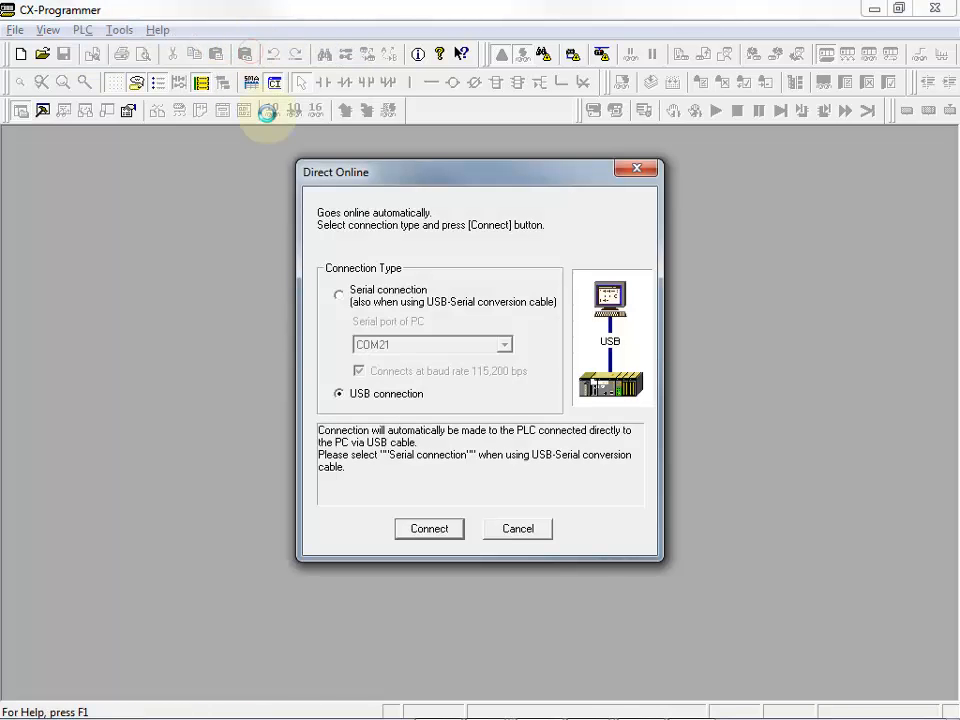
click(339, 294)
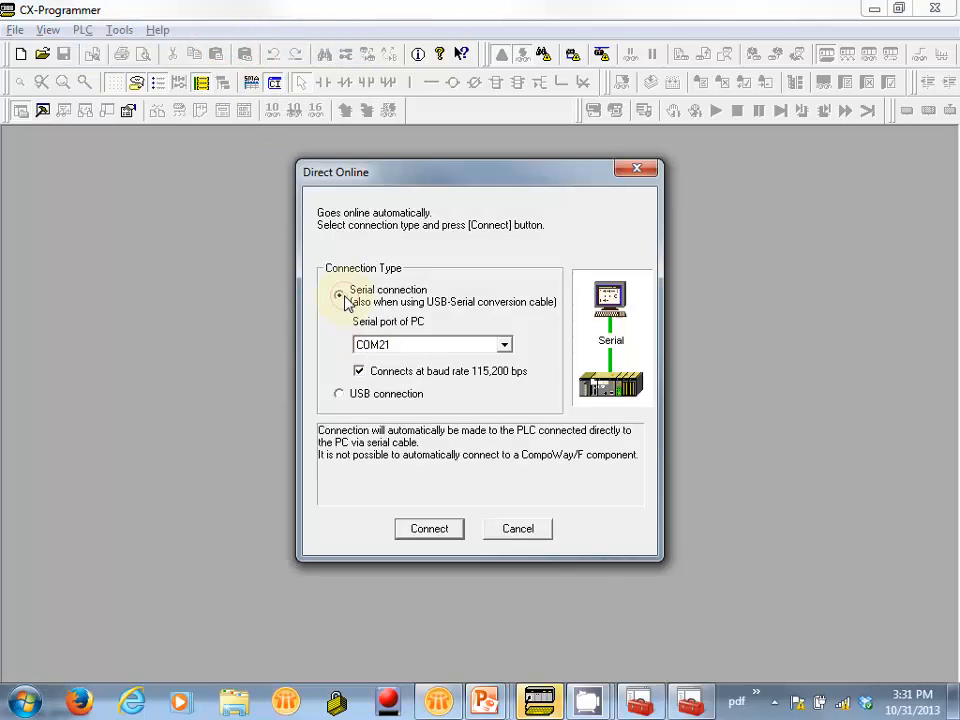
click(504, 344)
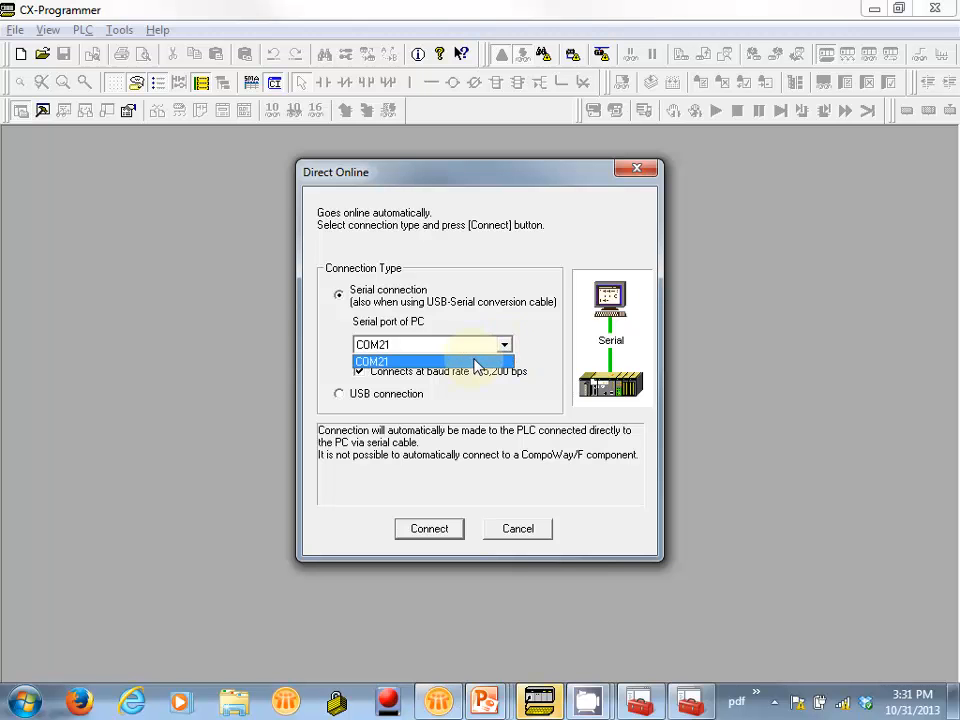
click(372, 361)
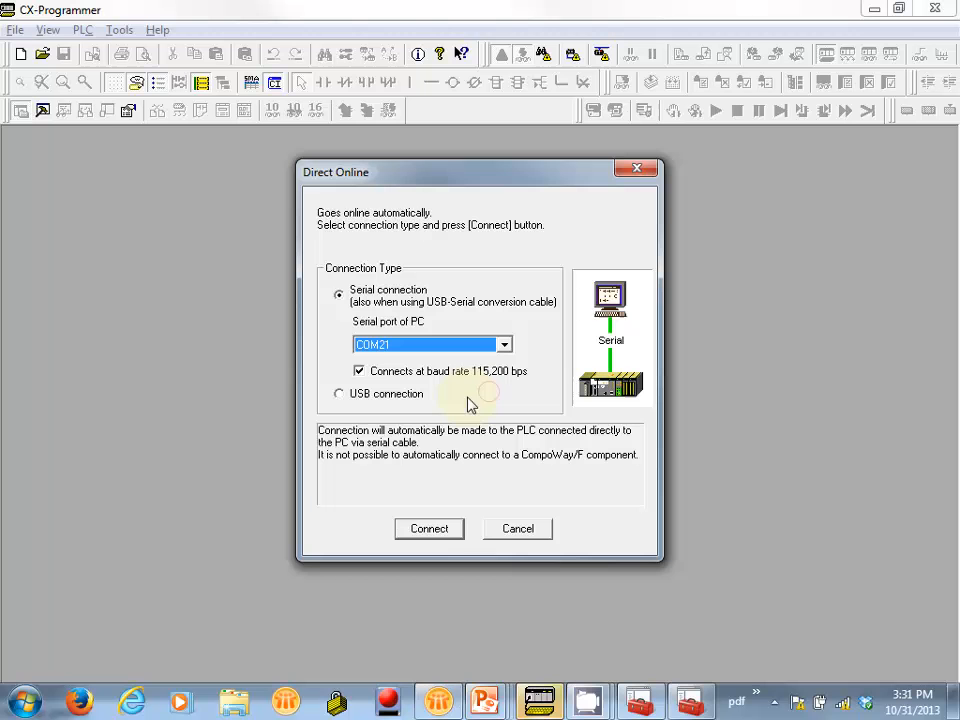
mouse_move(512, 385)
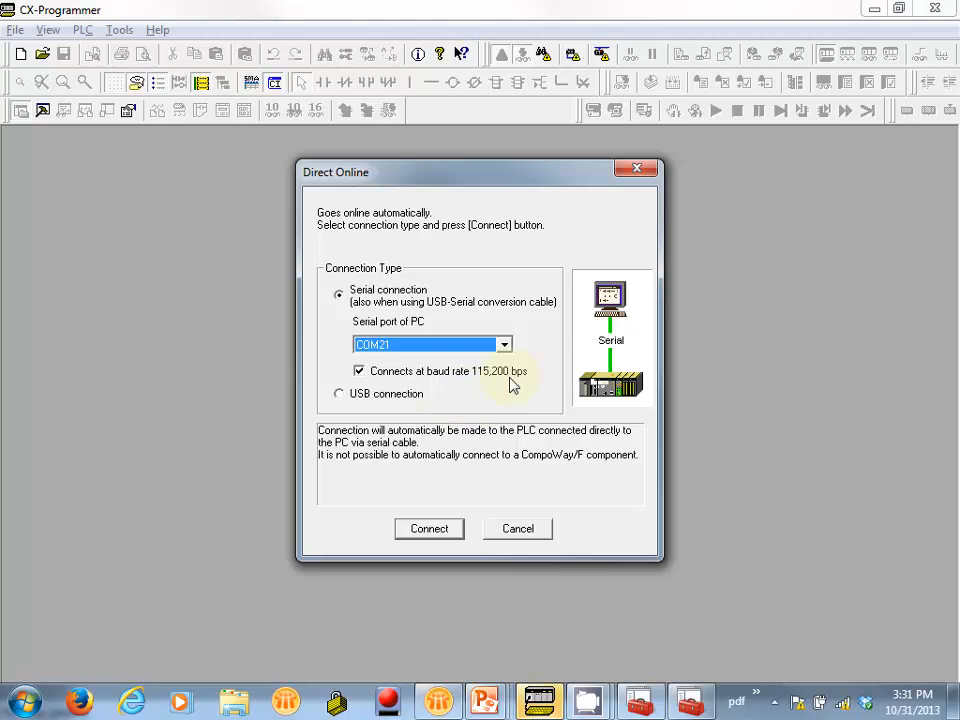
click(428, 528)
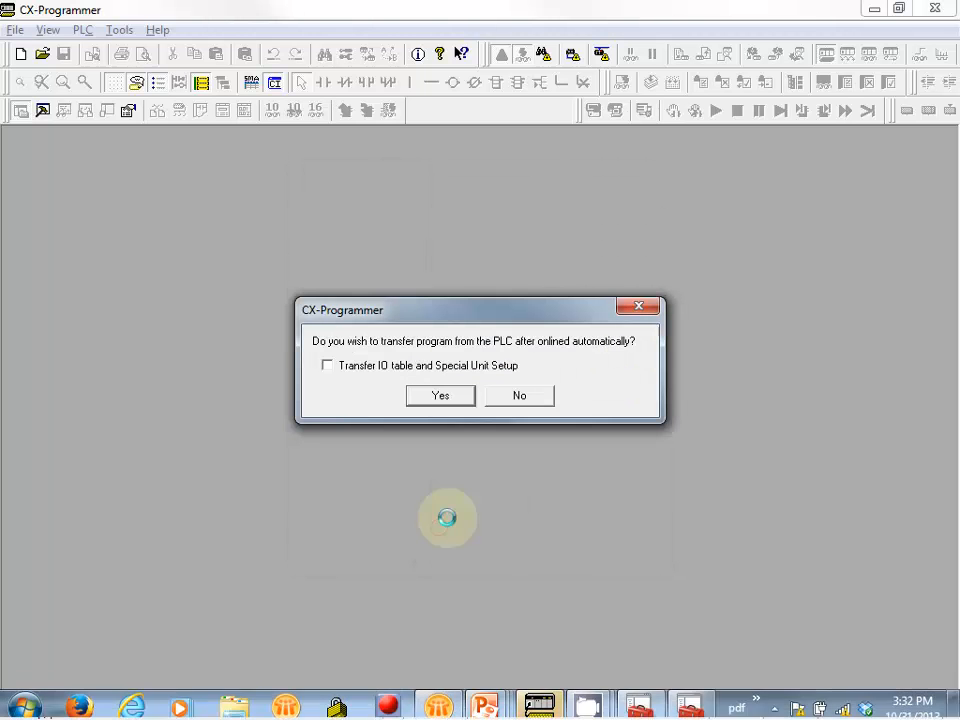
- Transfer the program from the CJ2H PLC into a new project and confirm the successful upload
click(440, 395)
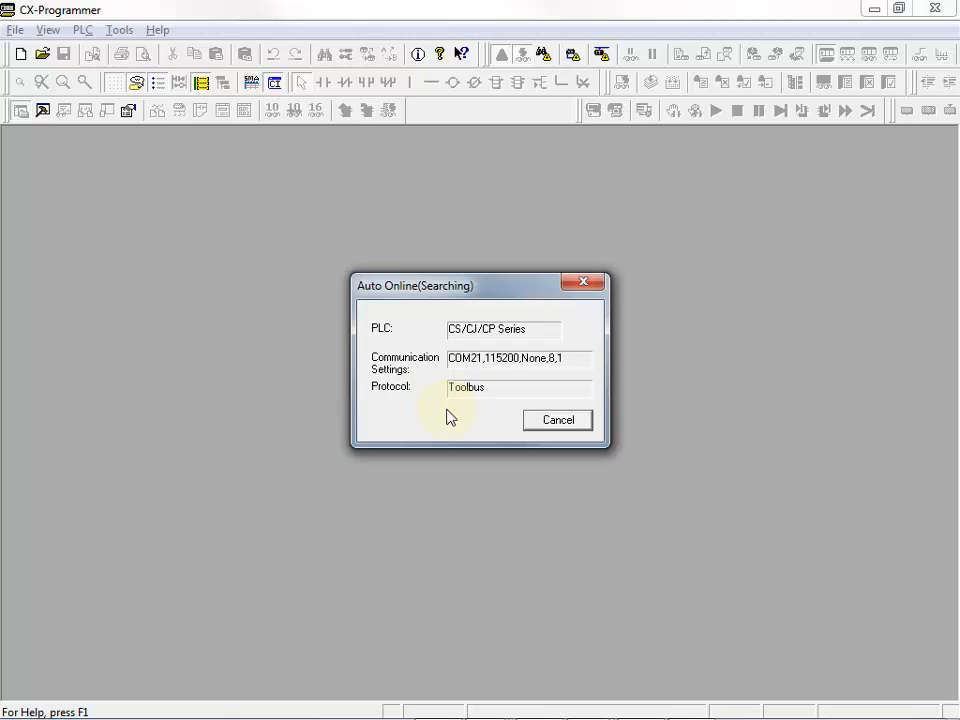
click(556, 419)
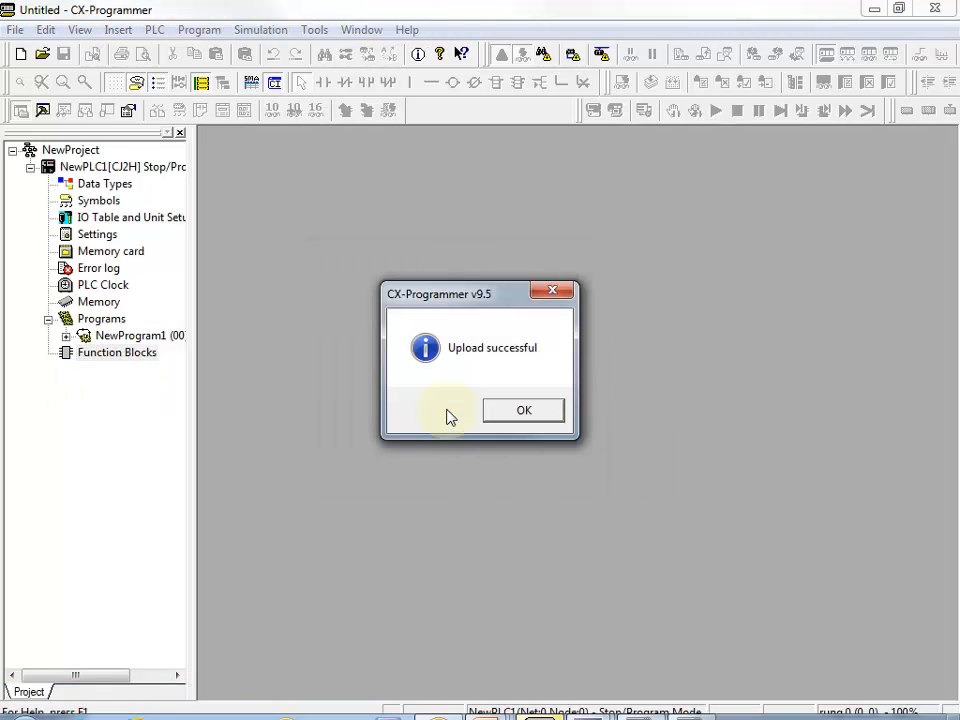
click(523, 410)
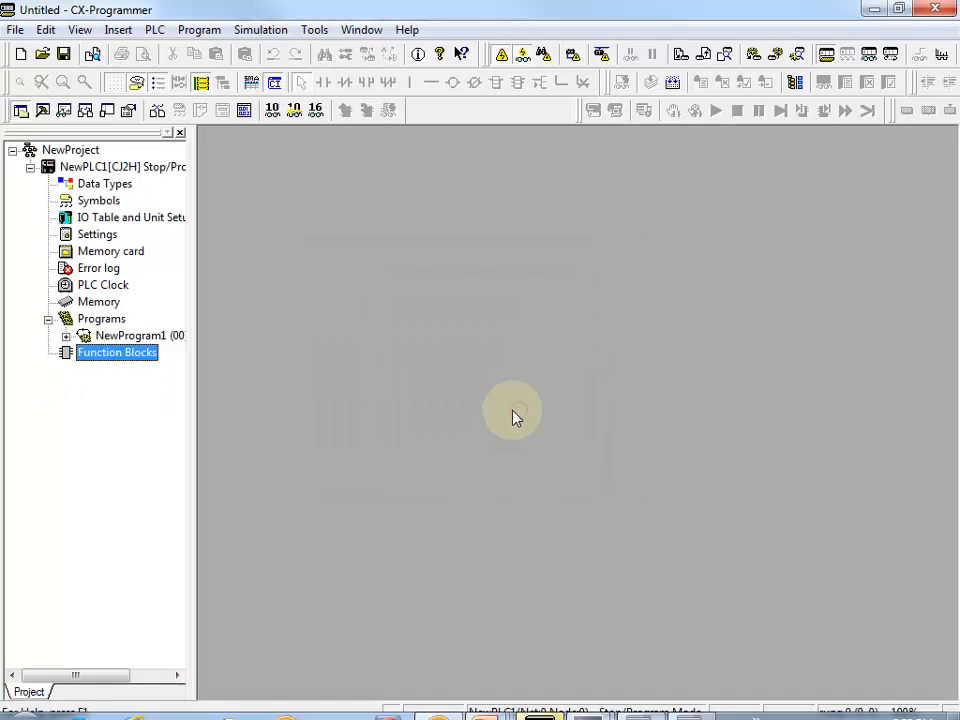